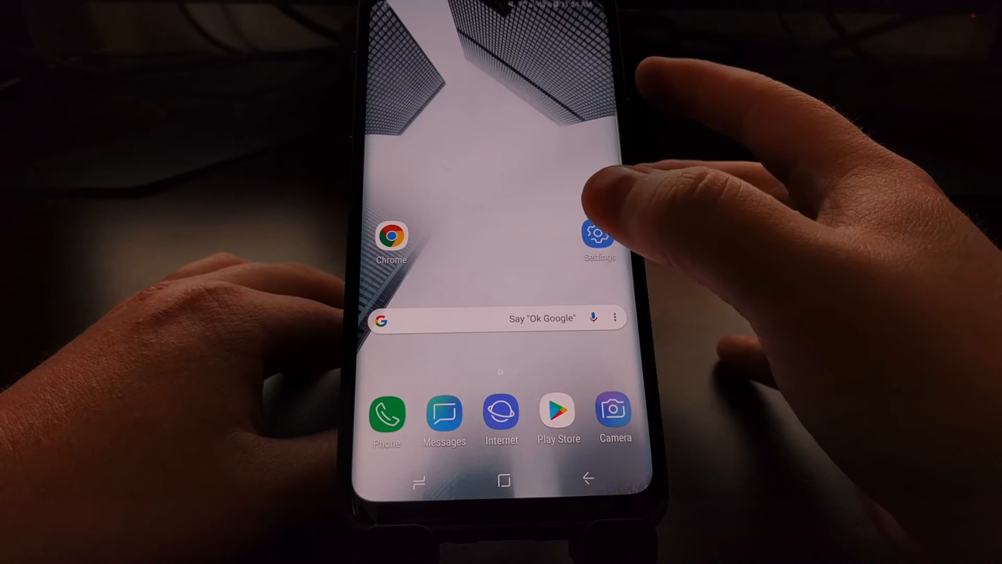
- Launch the Settings app and scroll down to the Lock screen and security page
click(598, 236)
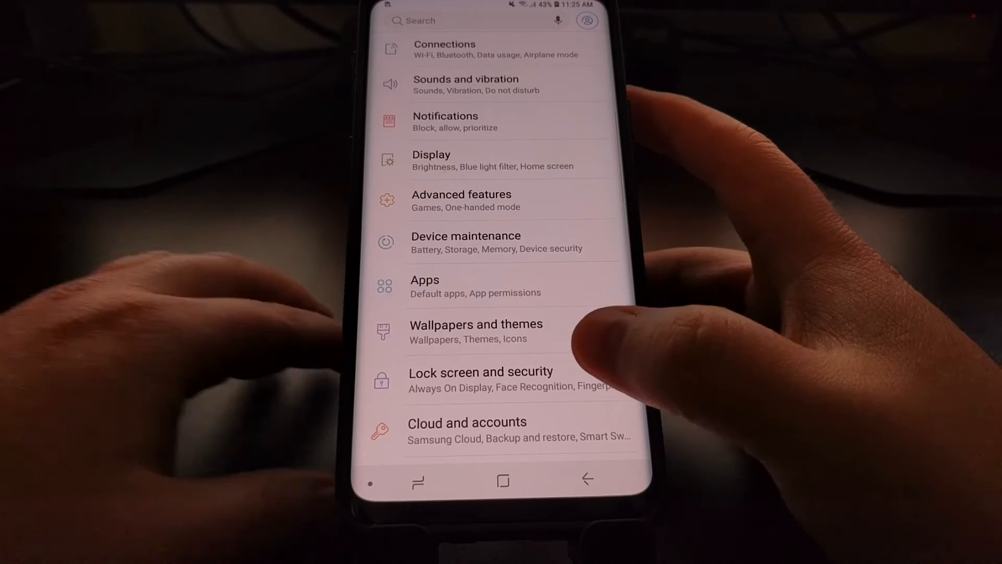
scroll(down, 3)
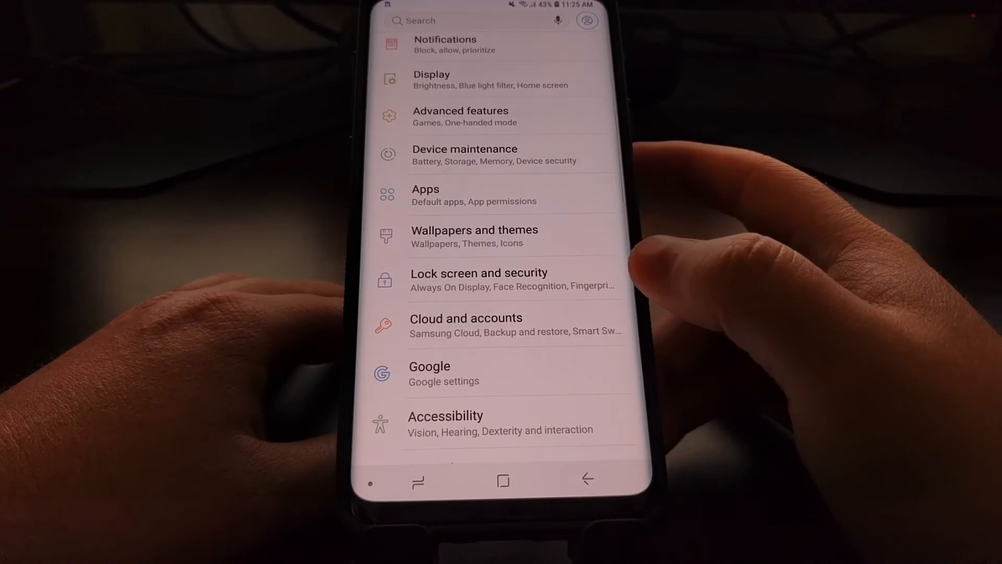
click(480, 279)
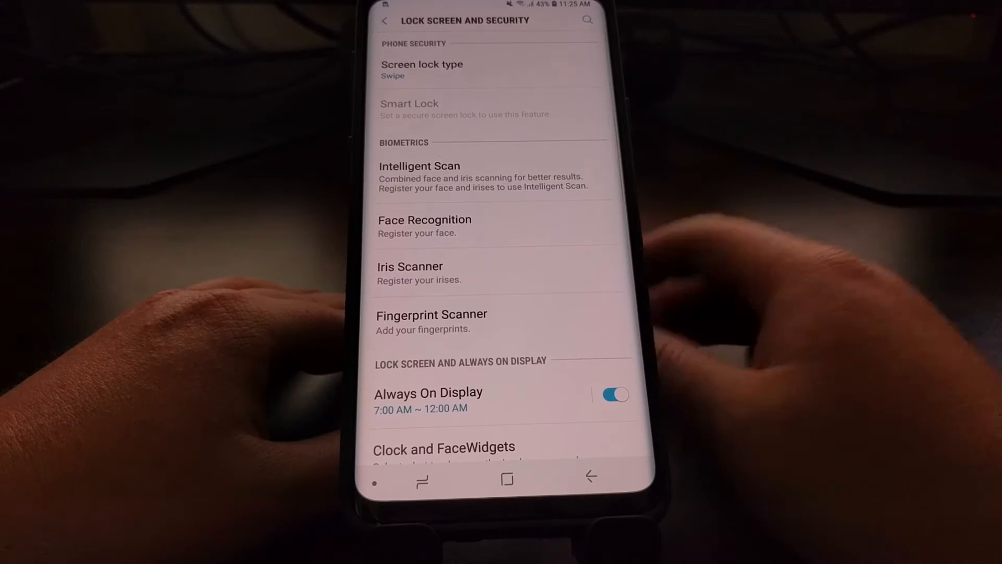
scroll(down, 3)
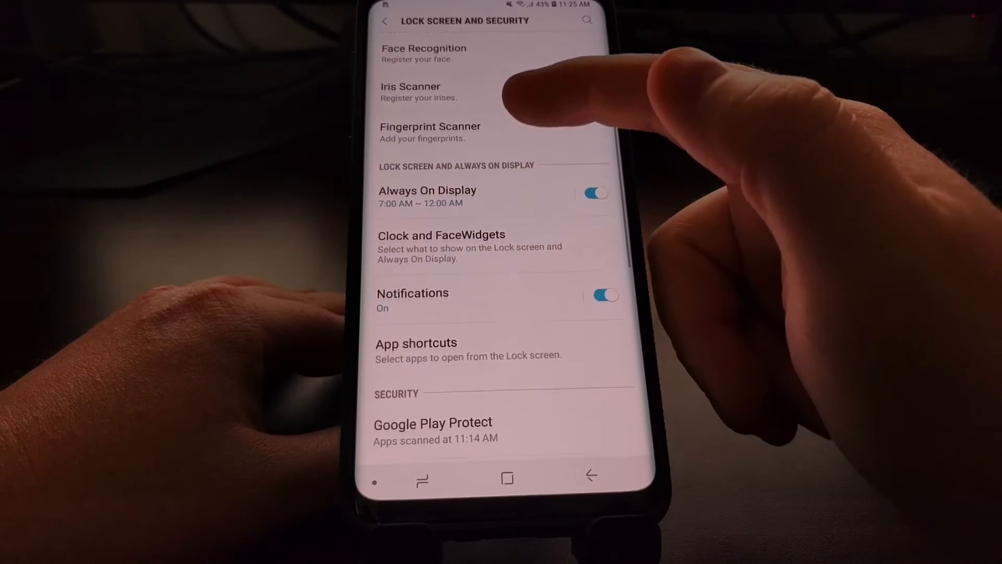
scroll(down, 3)
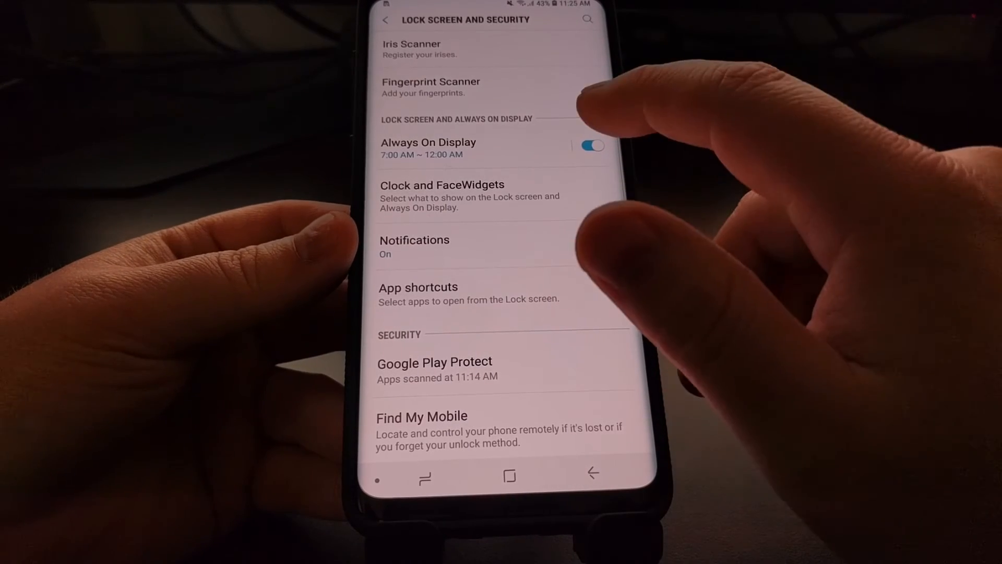
- Toggle Always On Display off, back on, then off again, leaving Notifications on
click(598, 242)
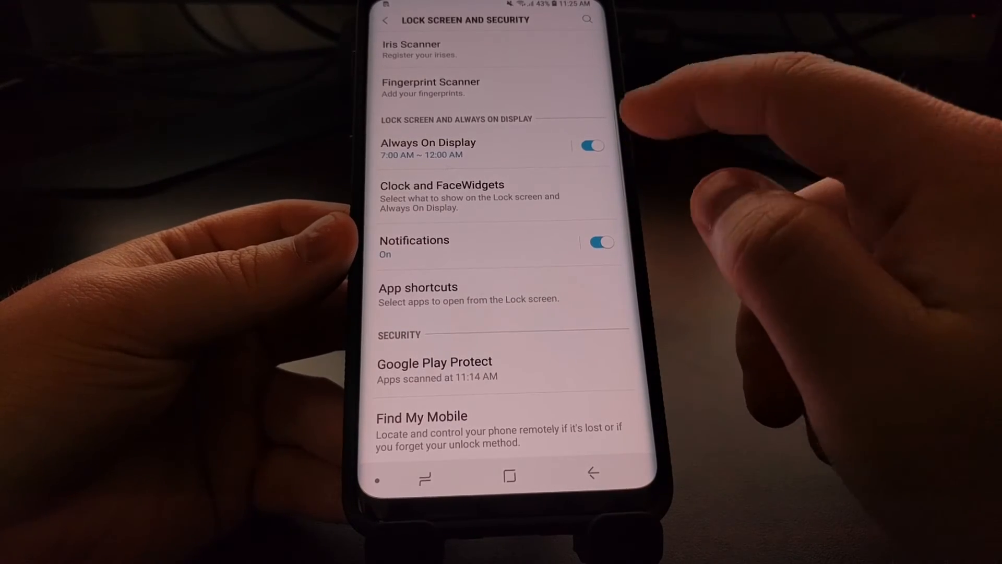
click(591, 145)
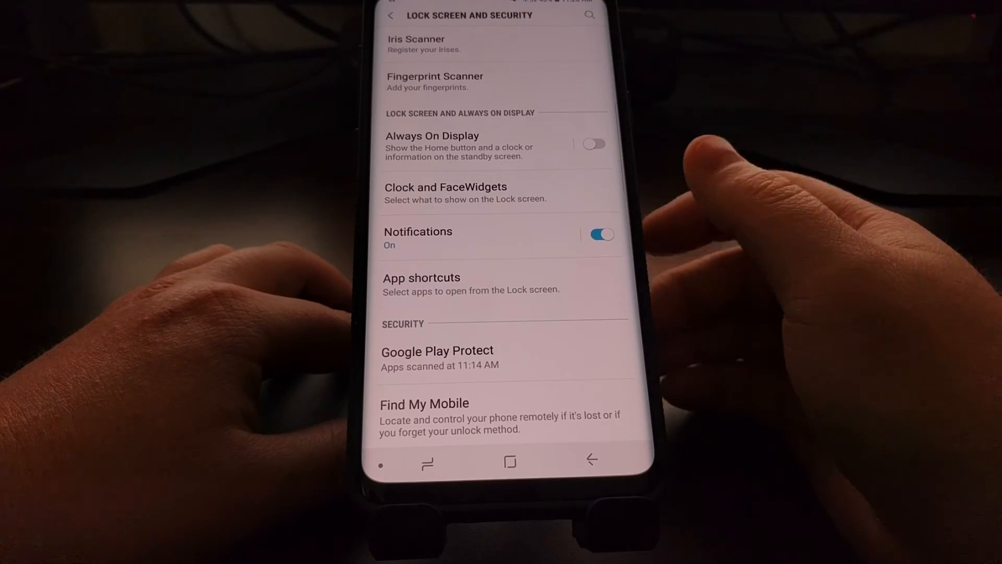
click(592, 143)
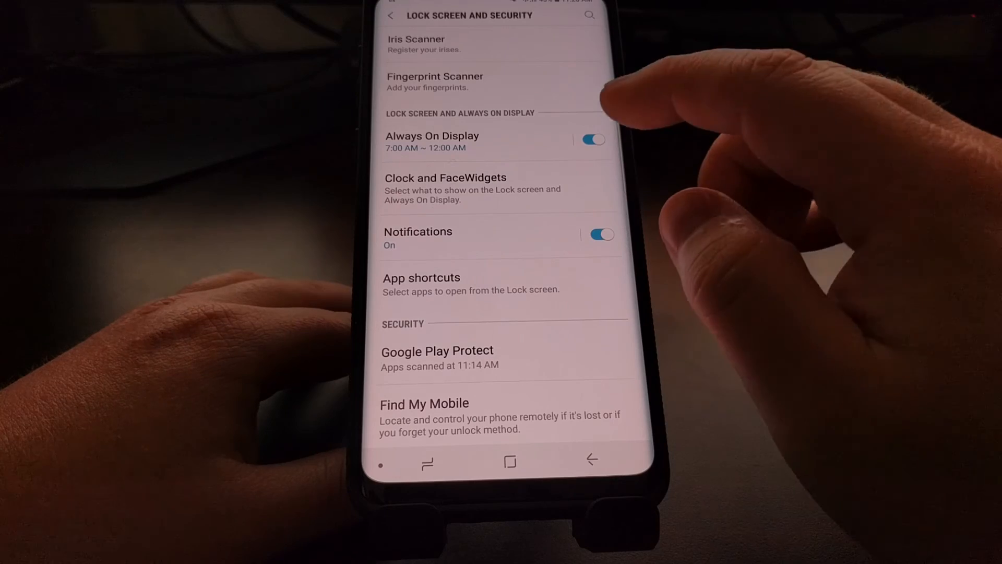
click(592, 142)
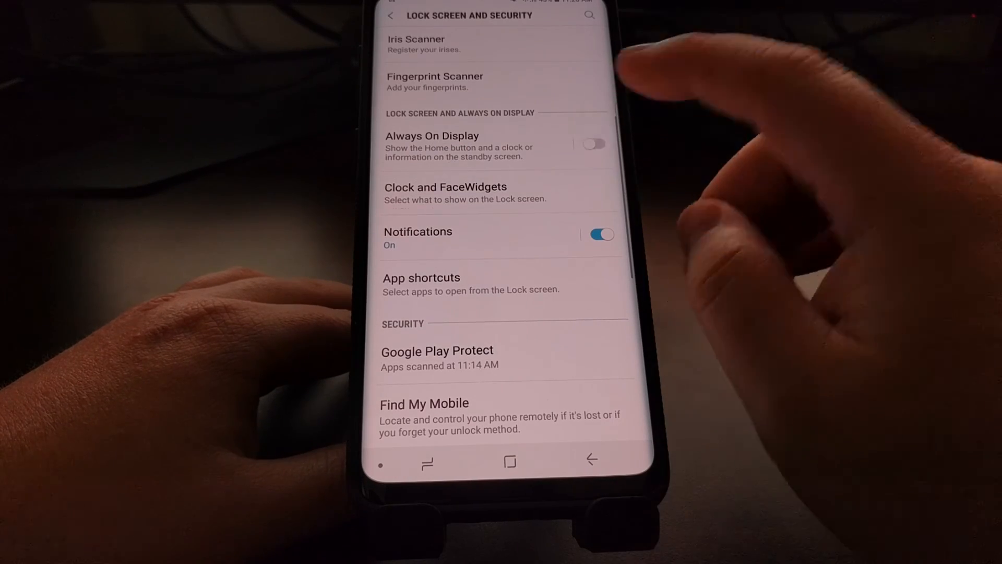